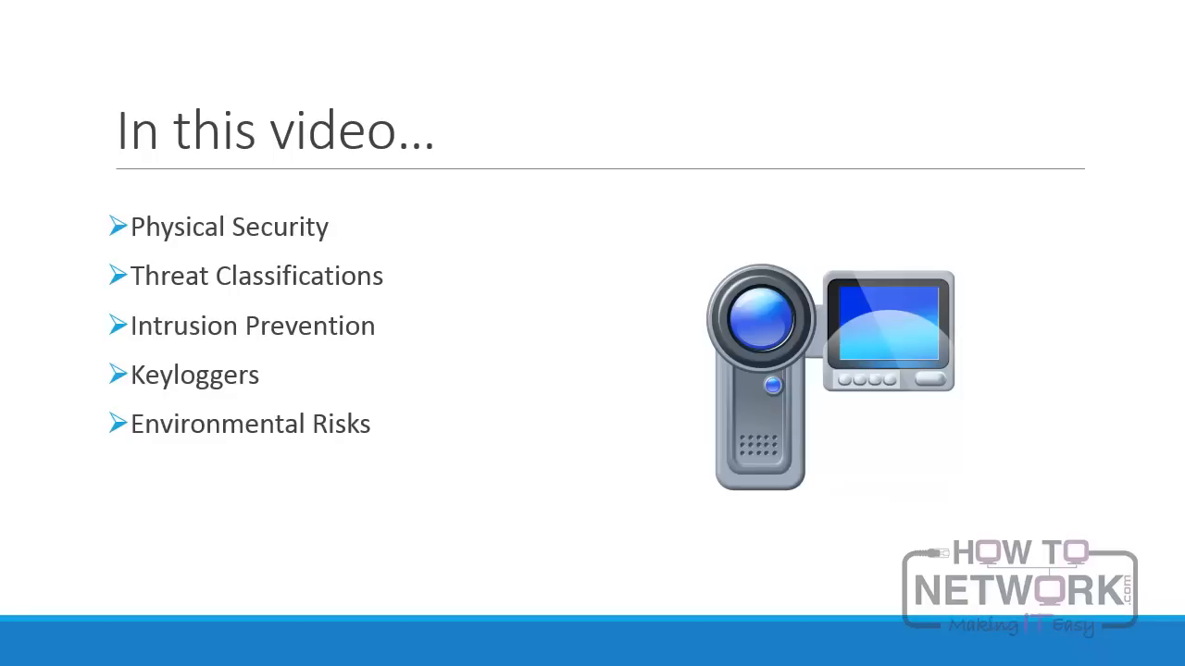
Advance the slideshow from the agenda slide to the Physical Security slide.
key("right")
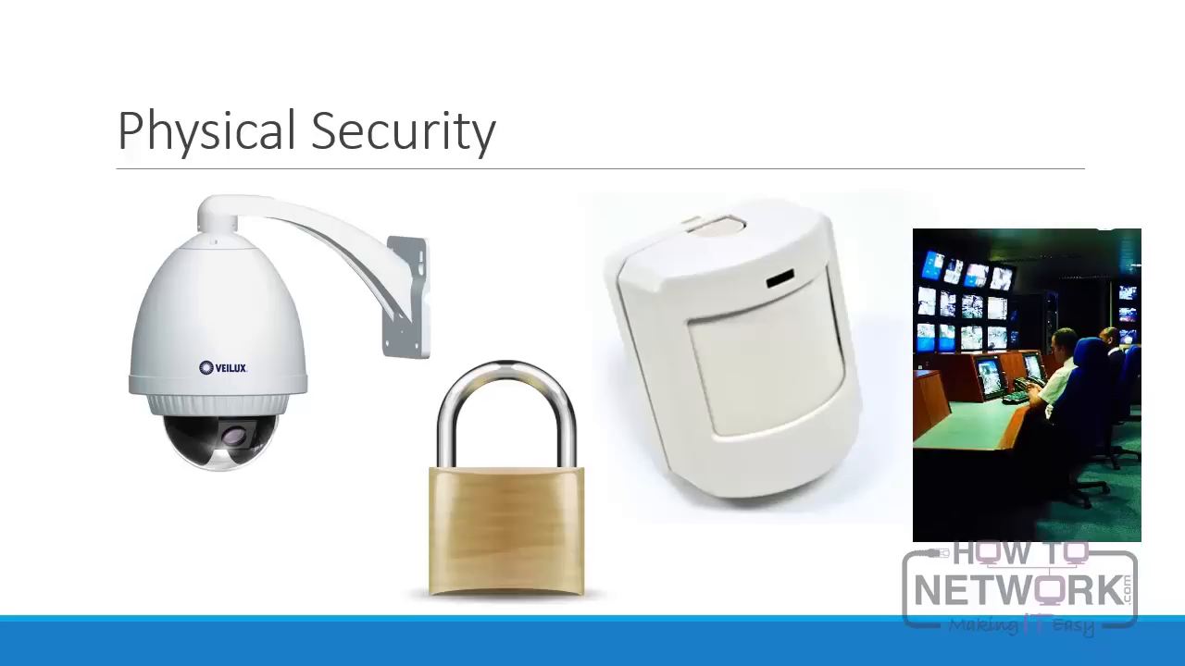
key("Right")
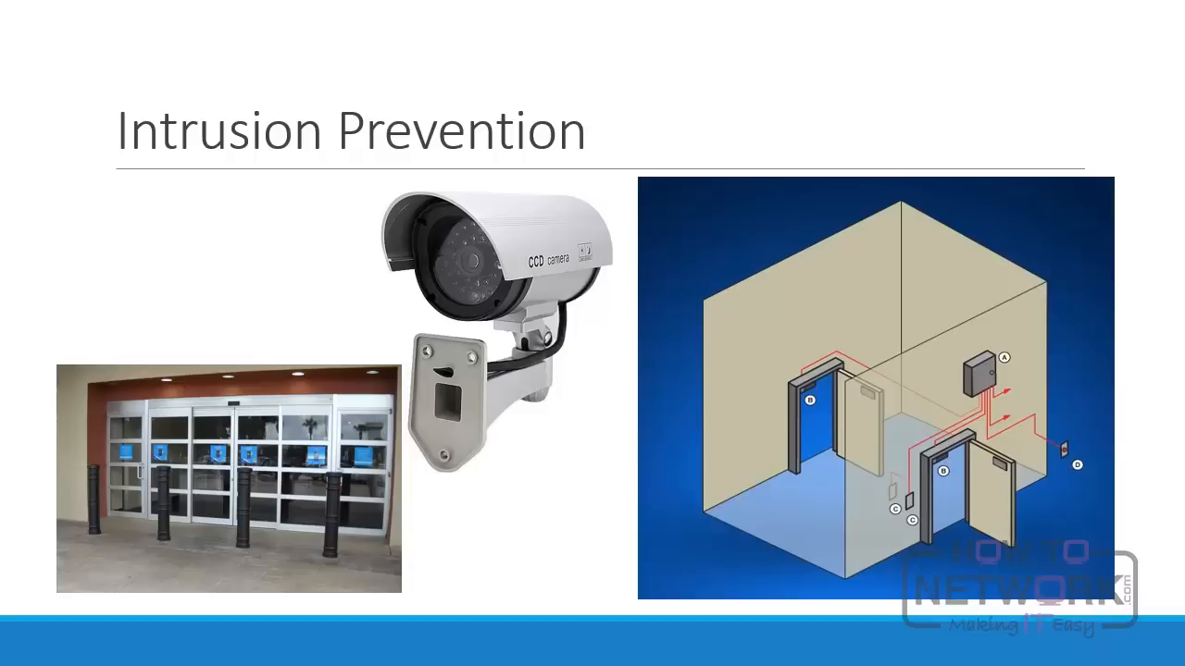
Advance the slideshow from Intrusion Prevention to the Hardware Attack slide.
key("right")
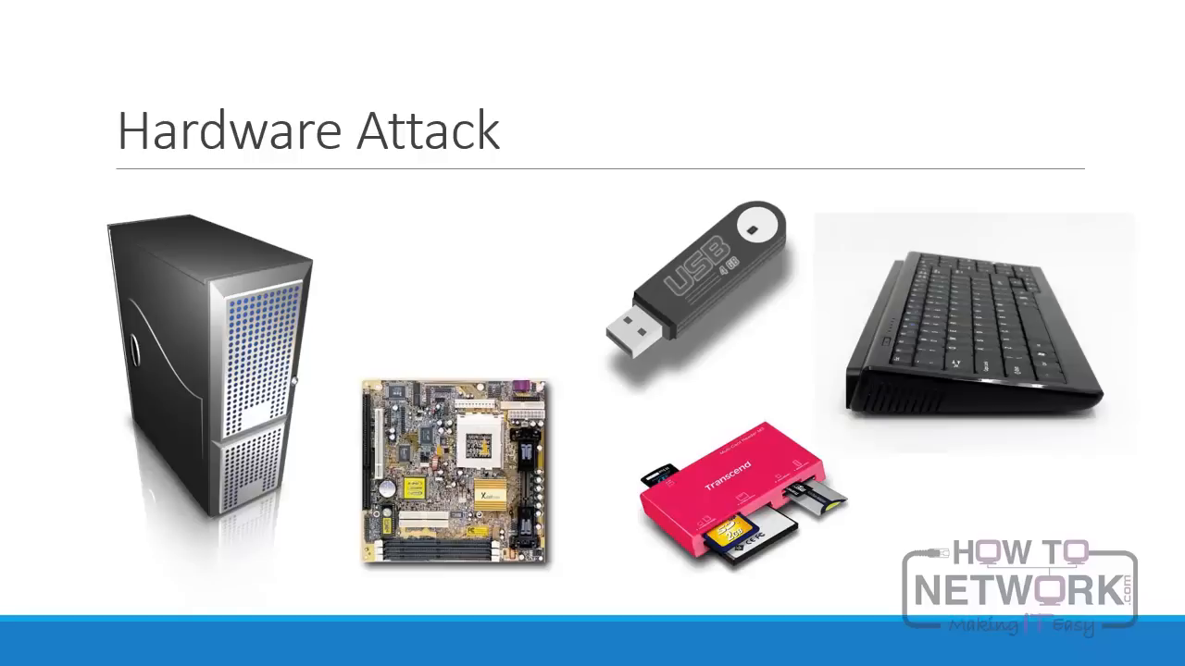
Leave the slideshow, launch Word 2013 from the app search and start a blank document.
key("right")
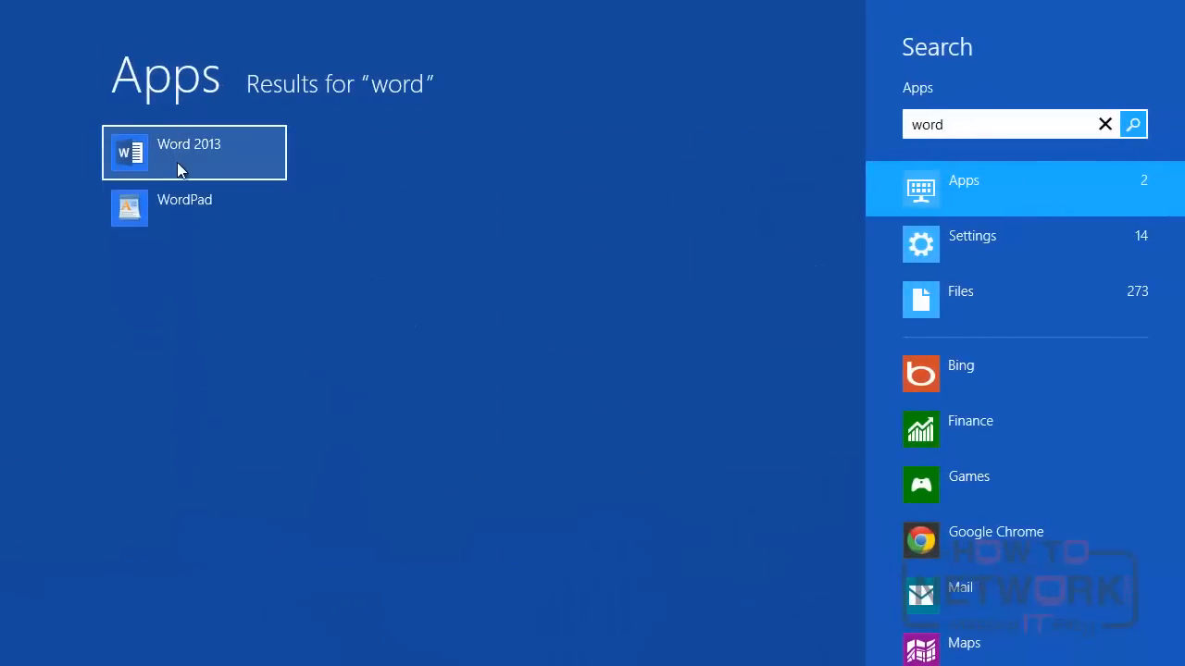
left_click(188, 152)
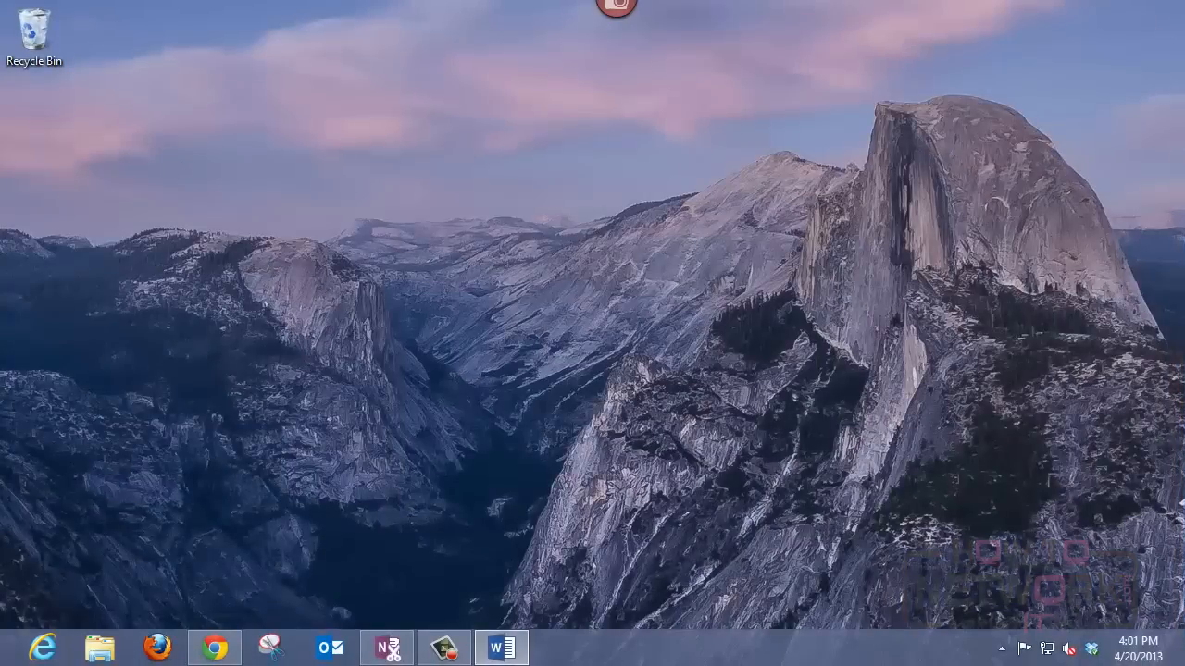
left_click(500, 648)
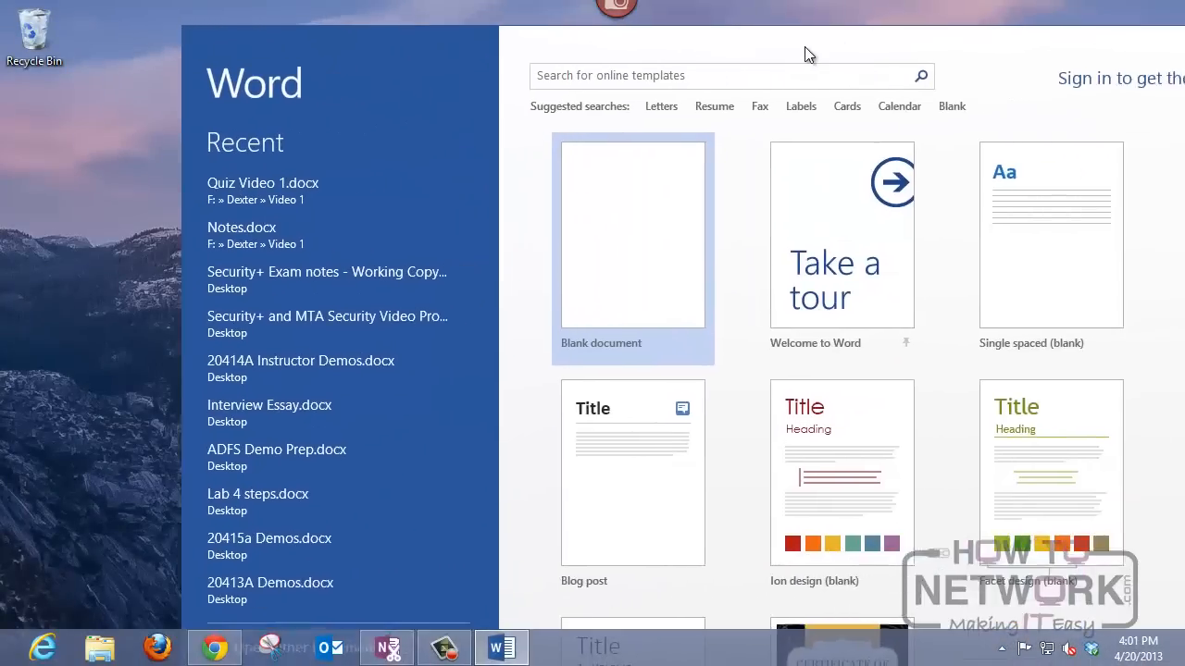
left_click(633, 233)
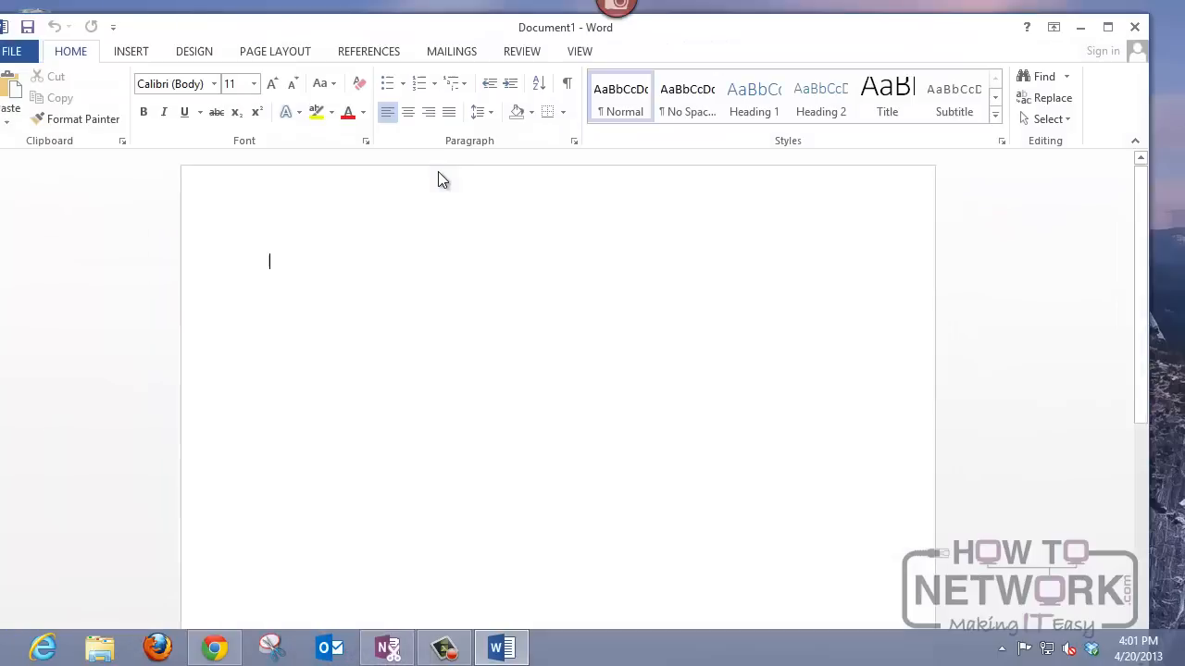
mouse_move(366, 211)
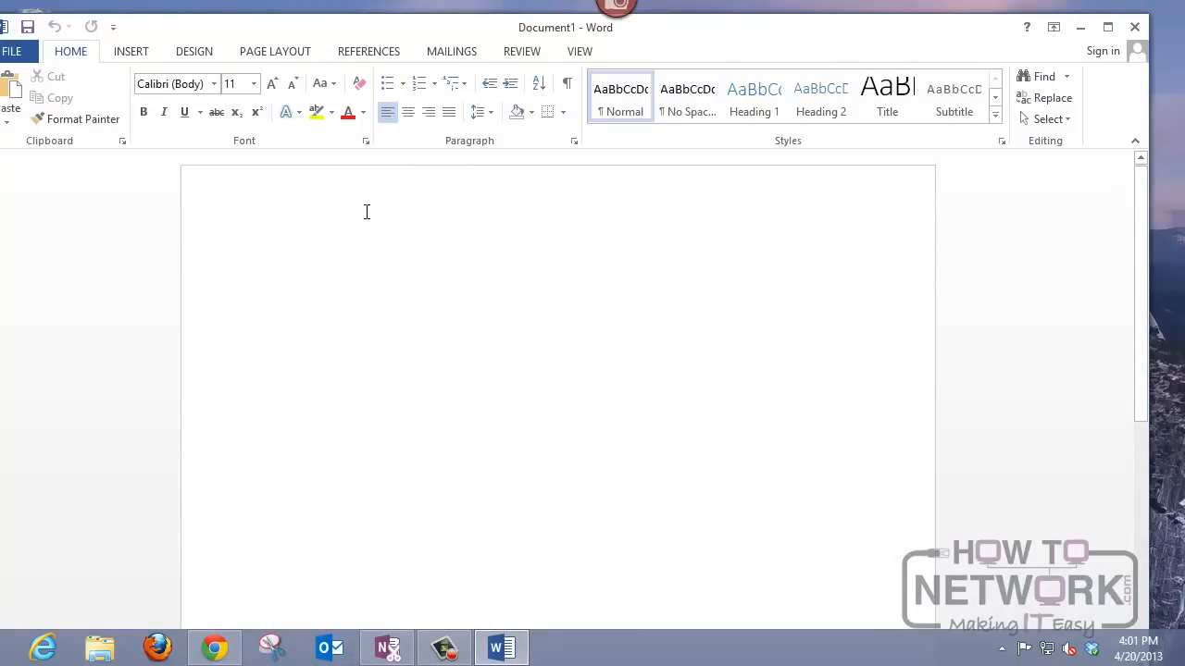
Type the lines about working in Word and making a mistake, correcting the typo in 'mistake'.
type("I am now wor")
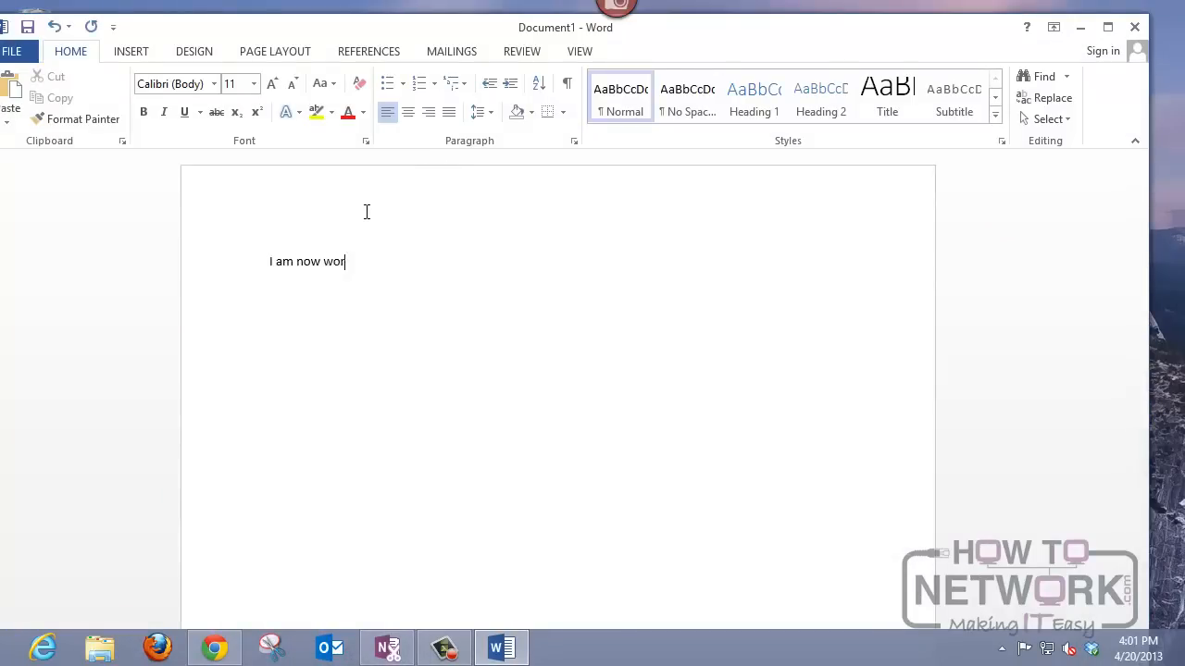
type("king in")
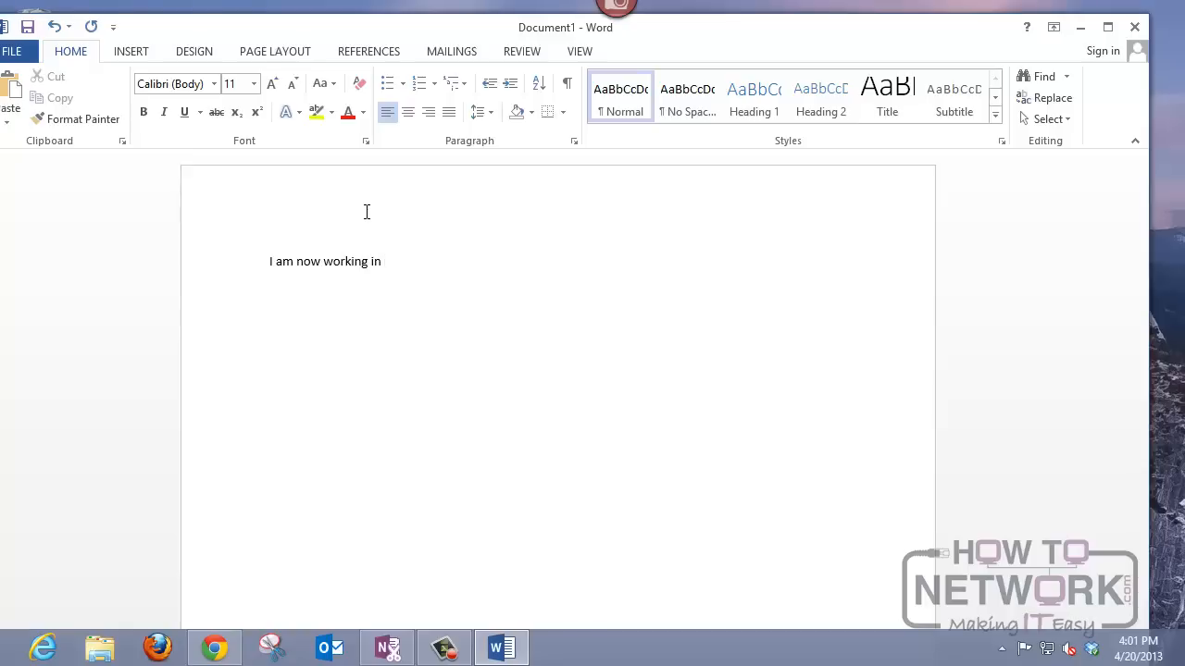
type("Word")
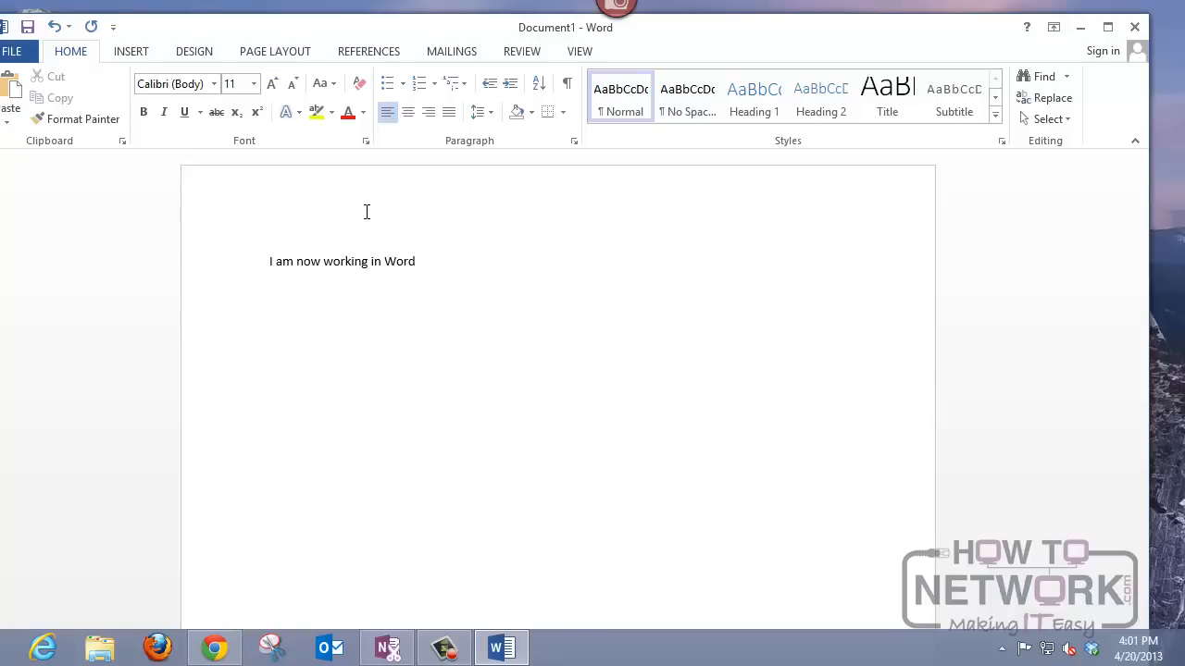
type("...")
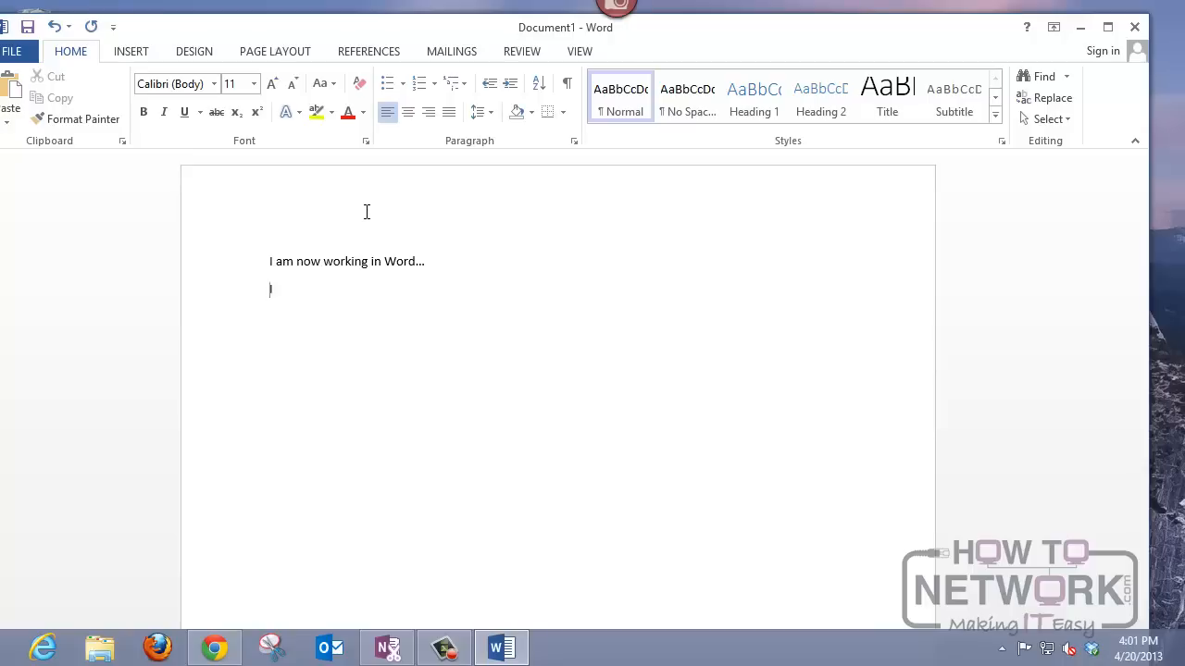
type("I will m")
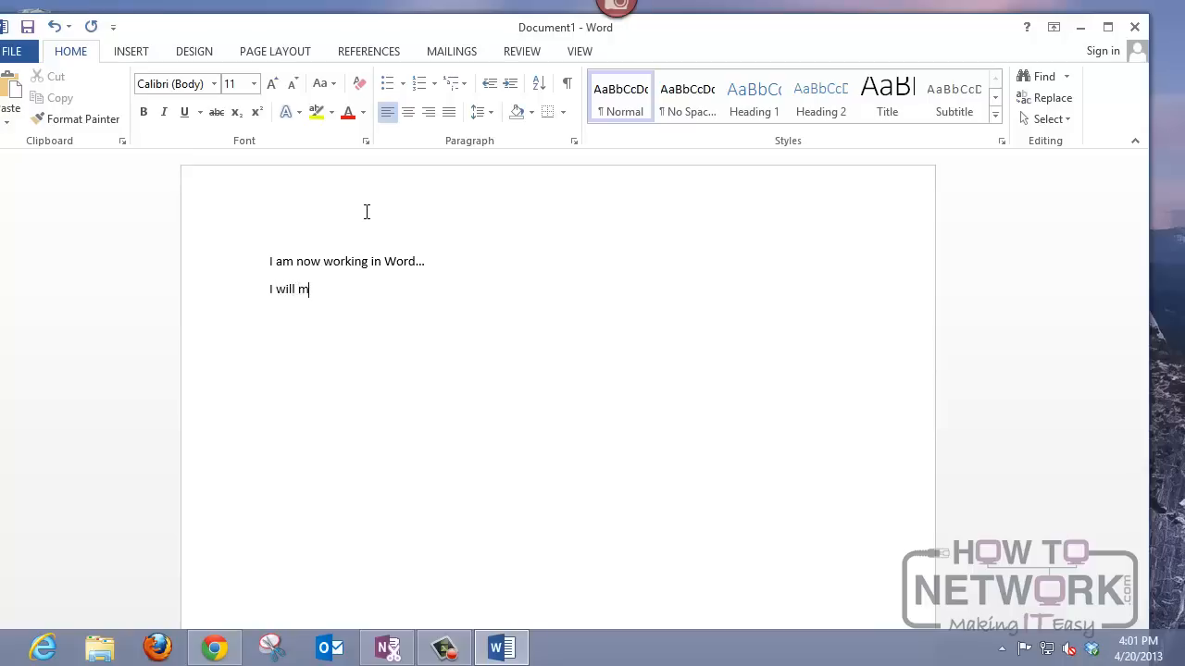
type("ake a mi")
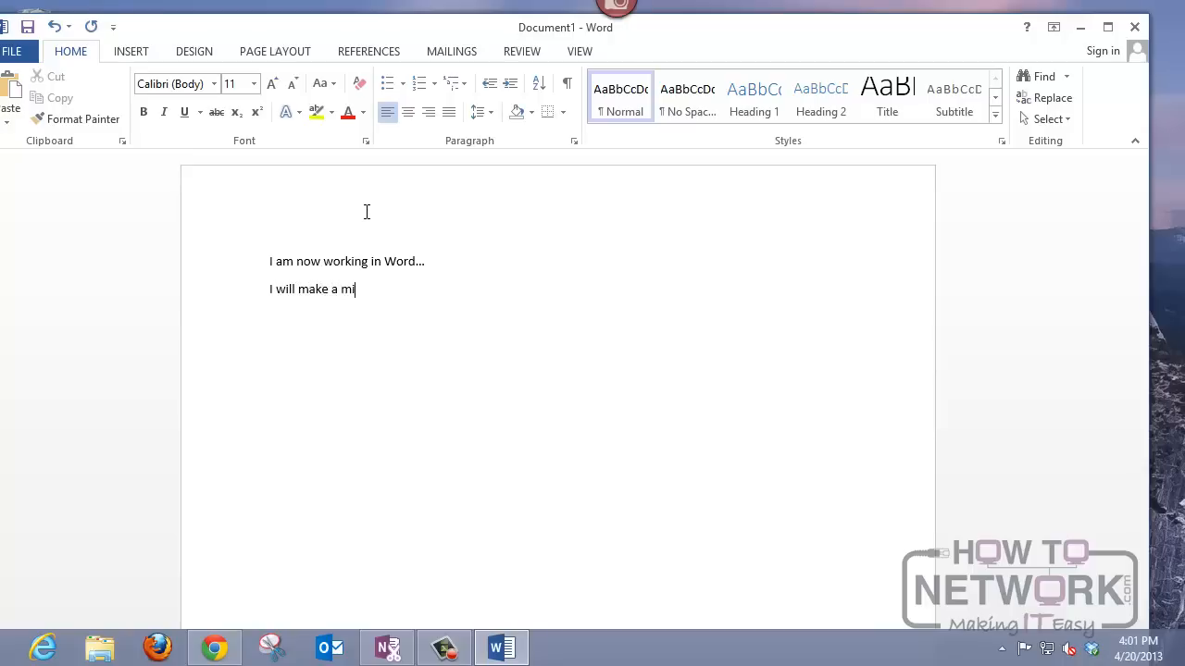
type("stke")
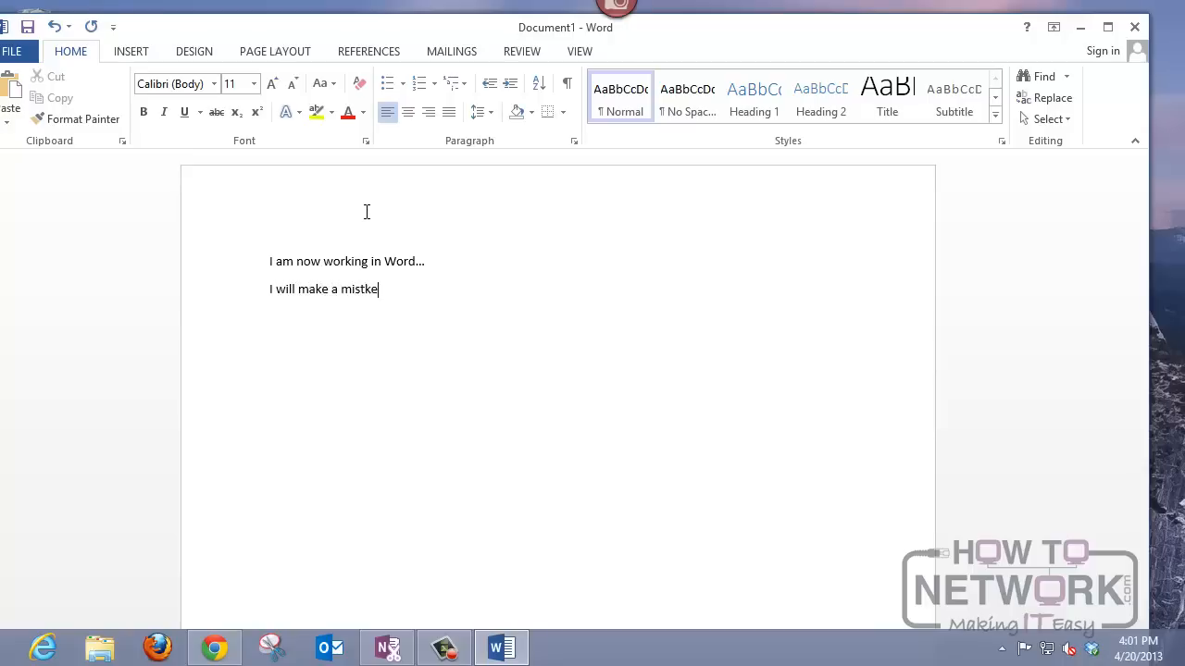
key("BackSpace")
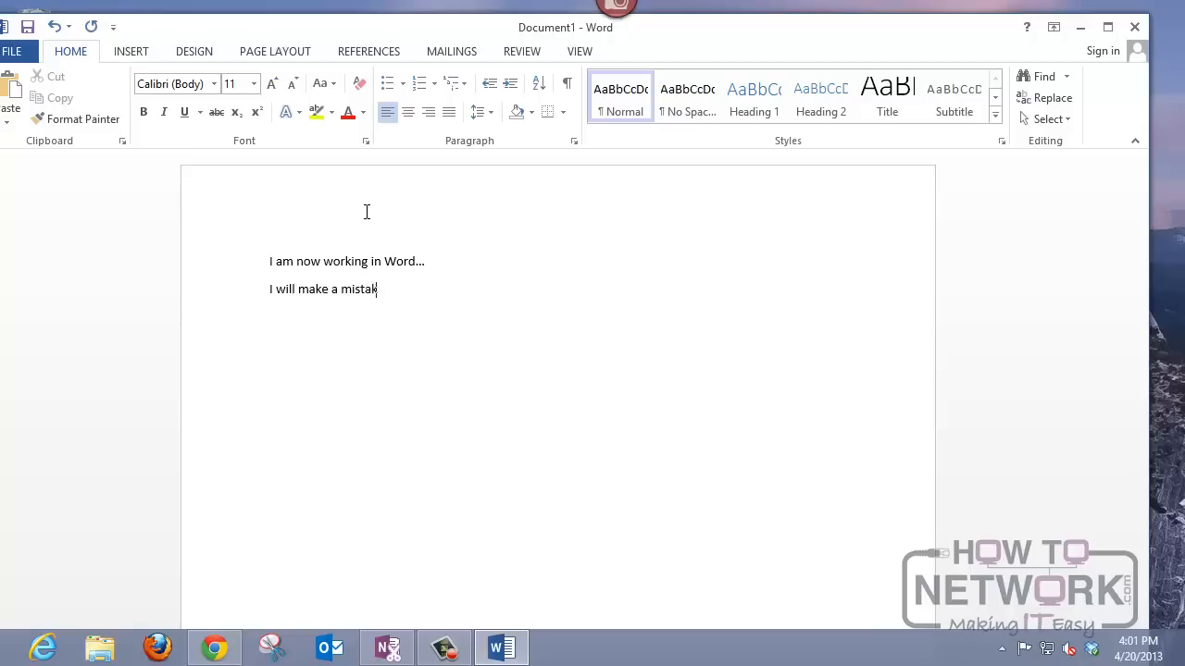
type("e")
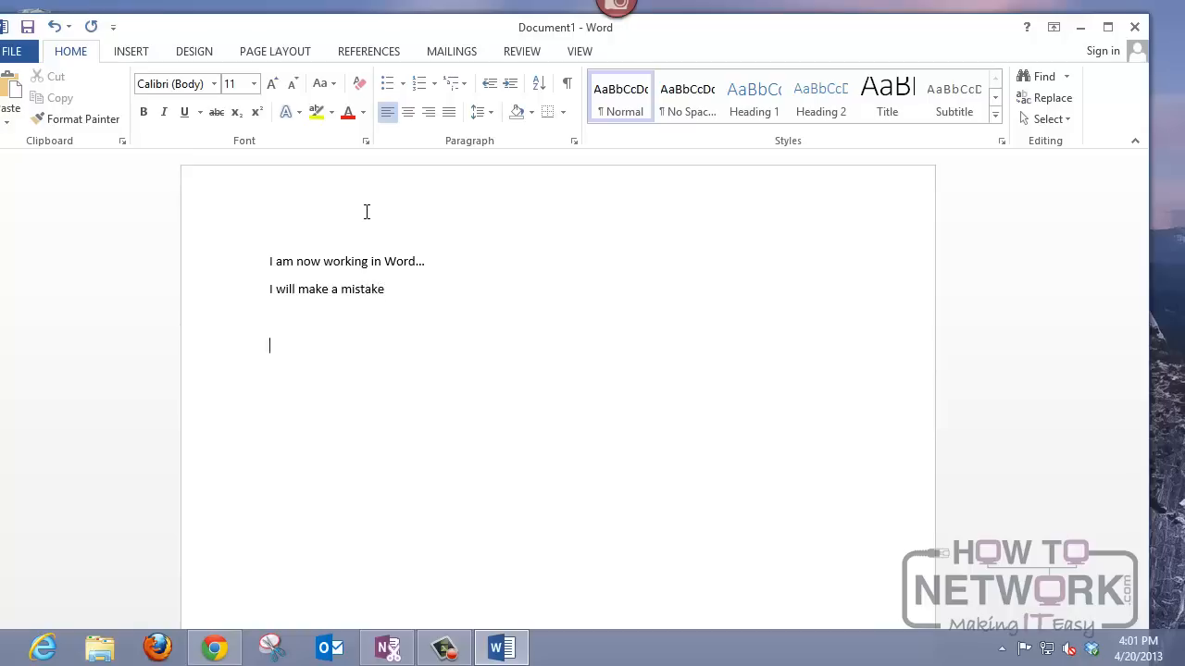
Type 'Lets see what the keystroke ... with this' and close the Word window.
type("Lets")
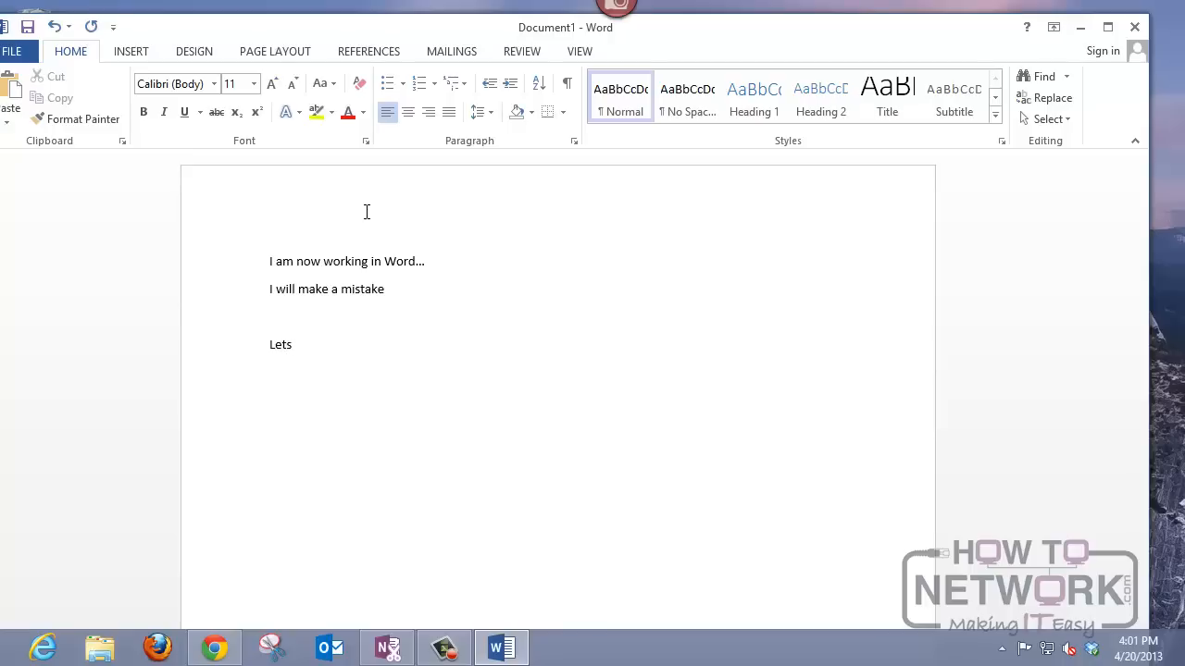
type("see what the")
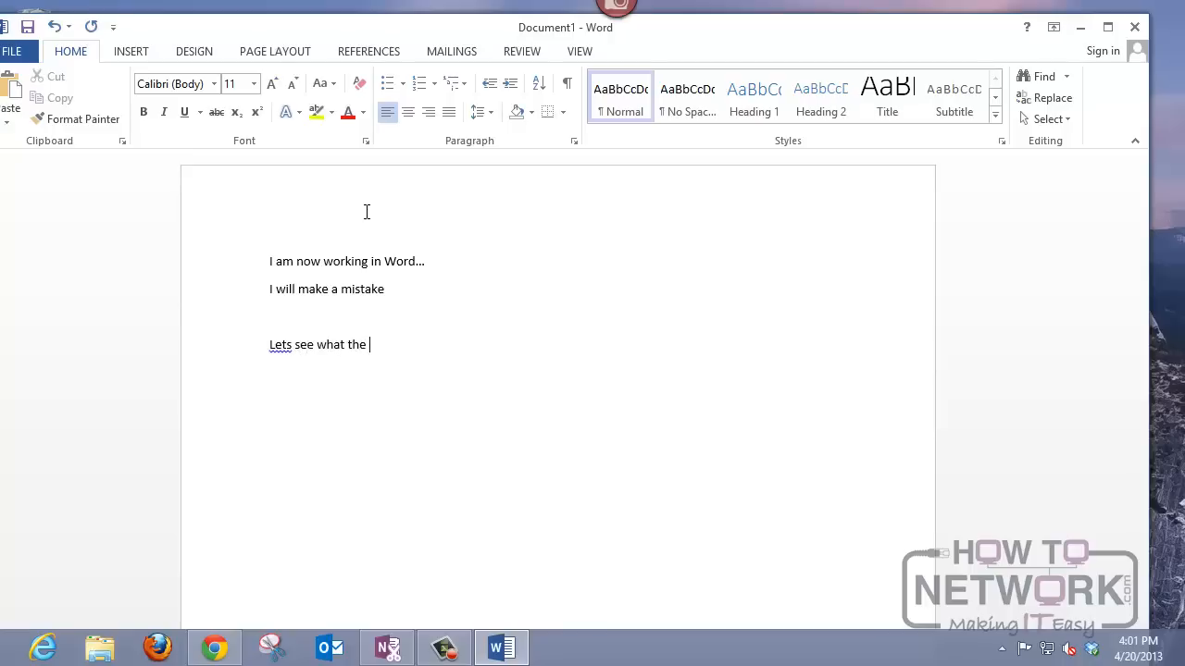
type("k")
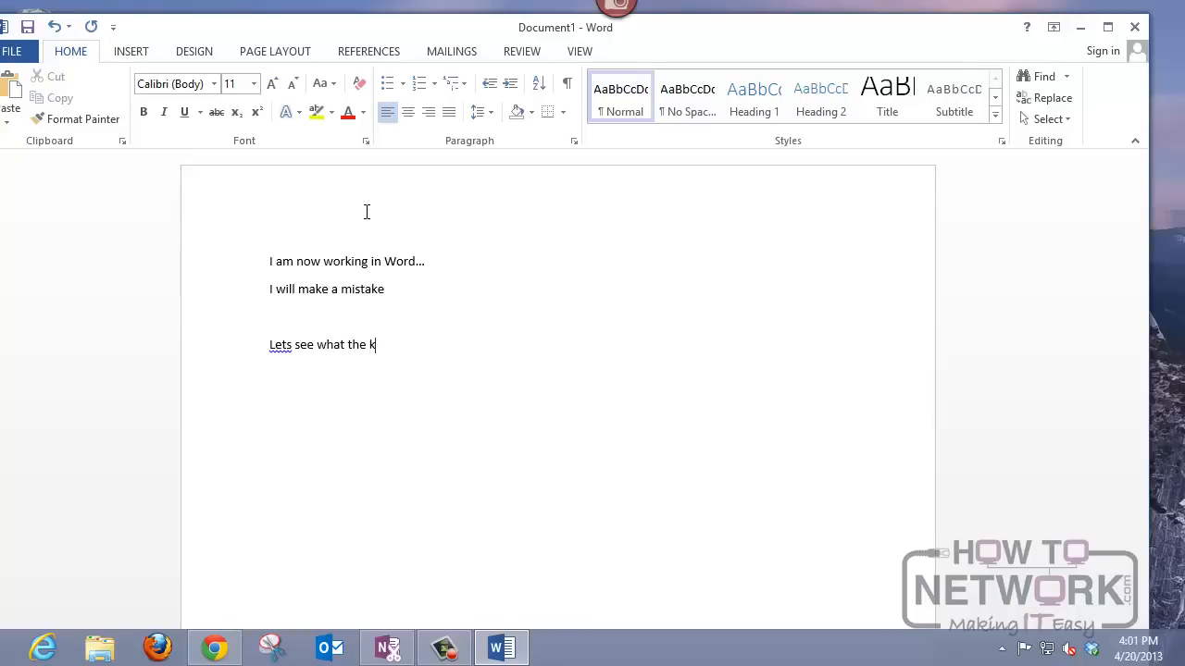
type("eystroke logger did")
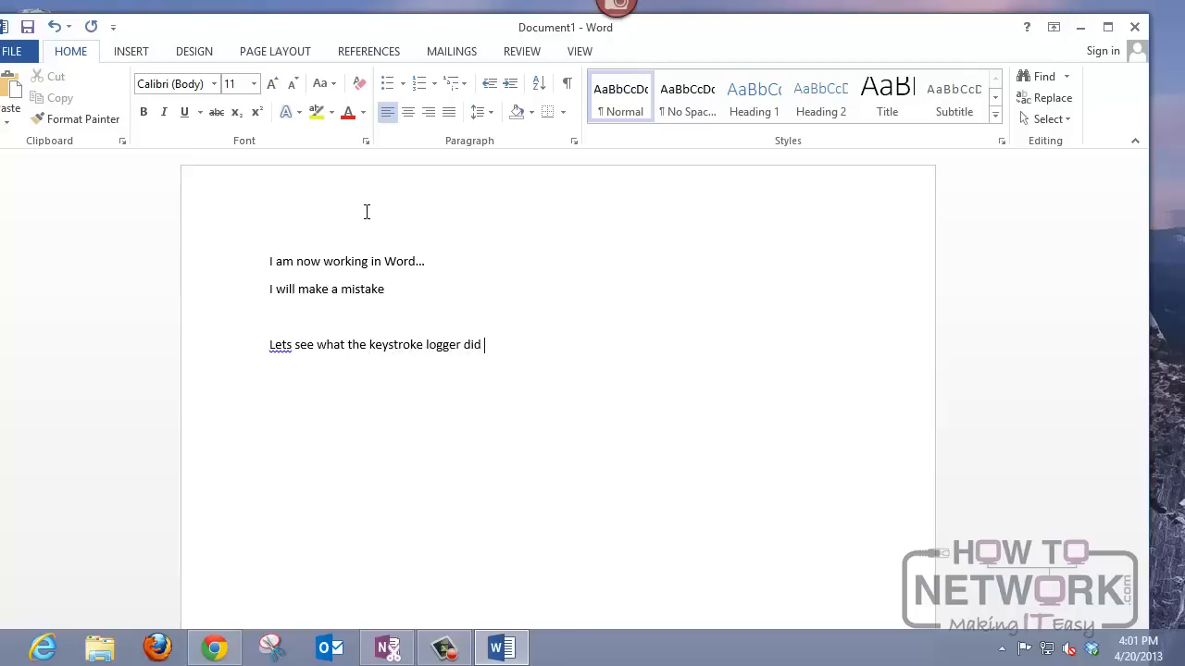
type("with this")
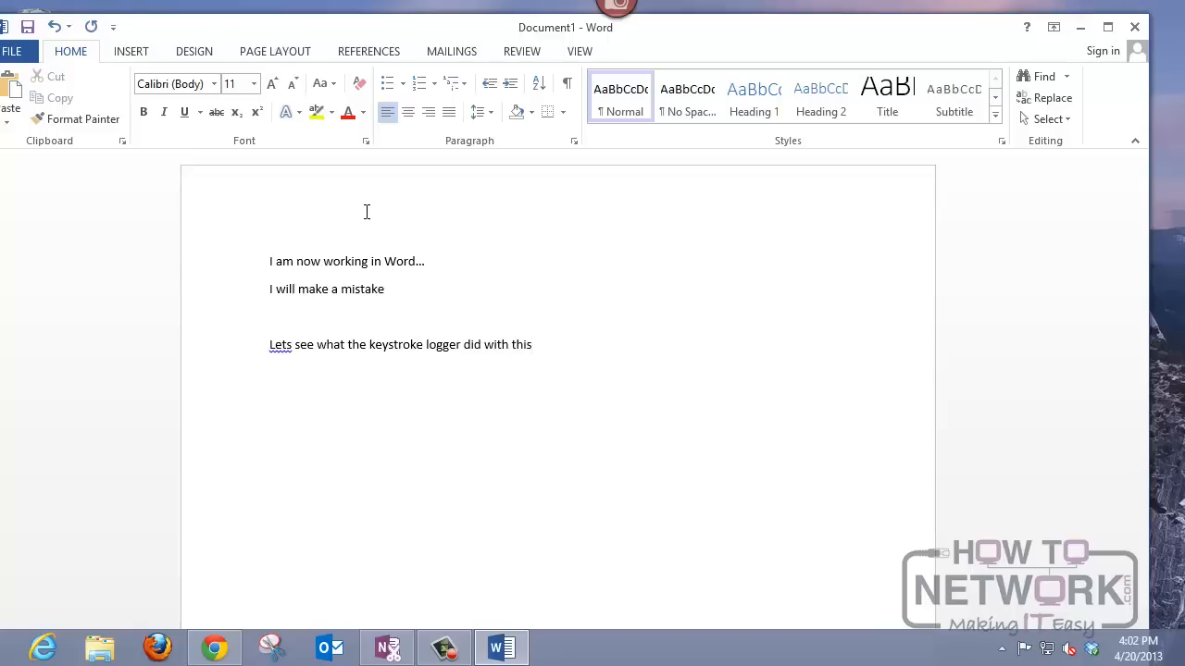
left_click(12, 52)
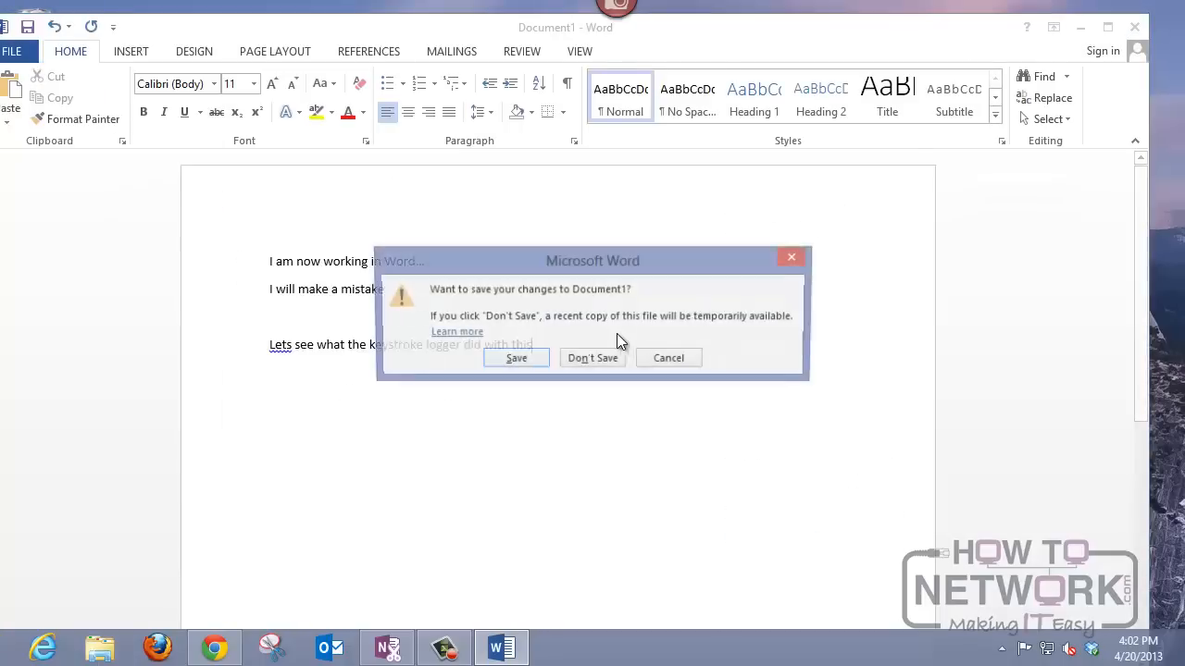
Discard the unsaved document with Don't Save so Word closes.
left_click(592, 359)
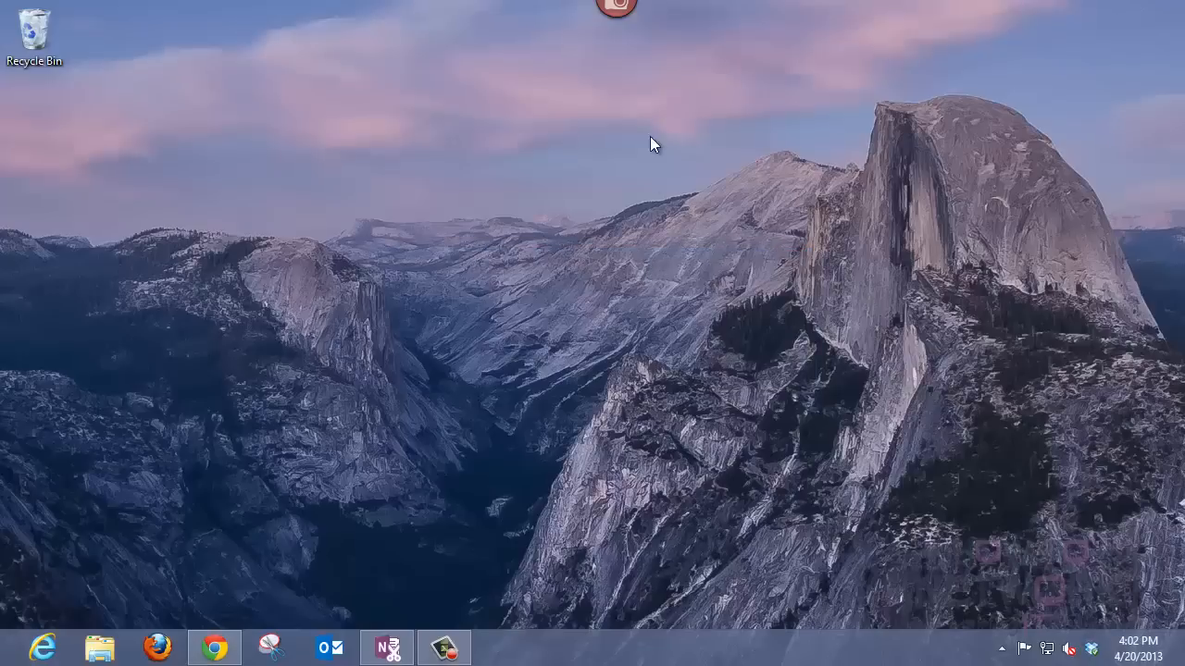
mouse_move(276, 548)
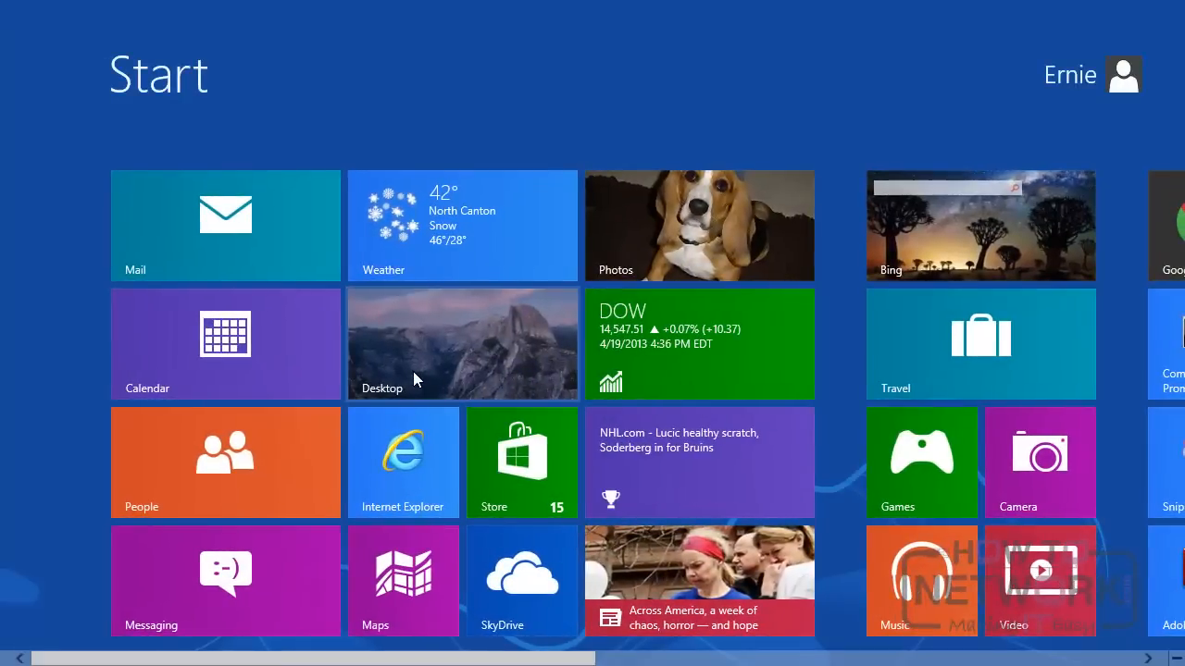
type("note")
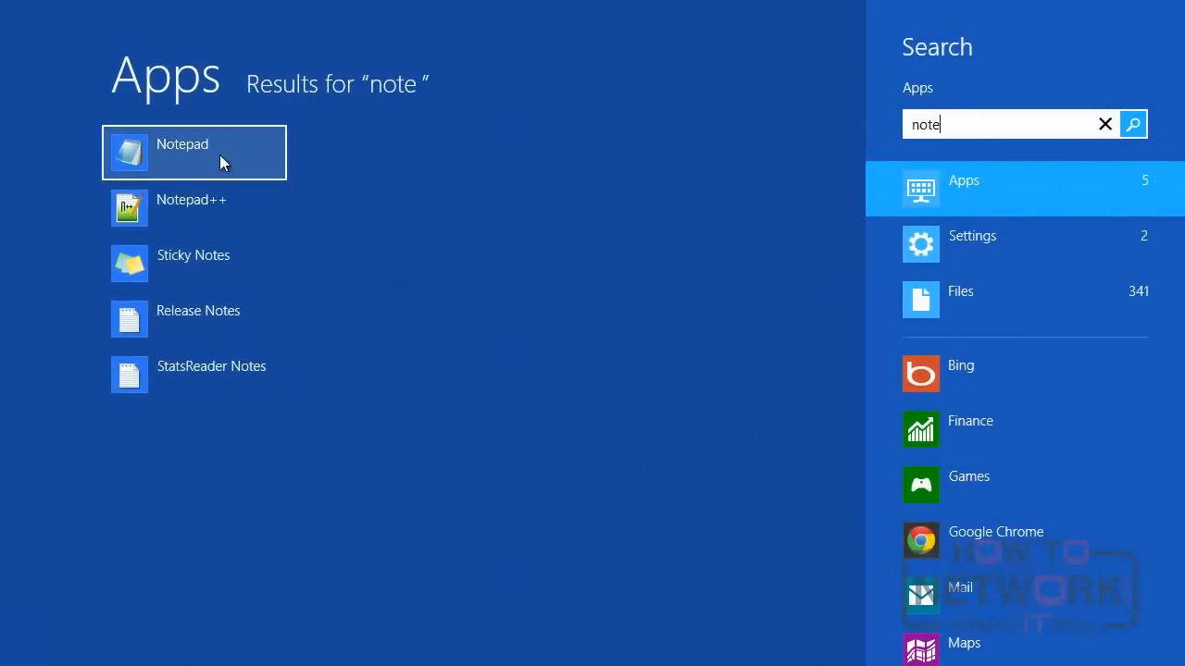
left_click(193, 152)
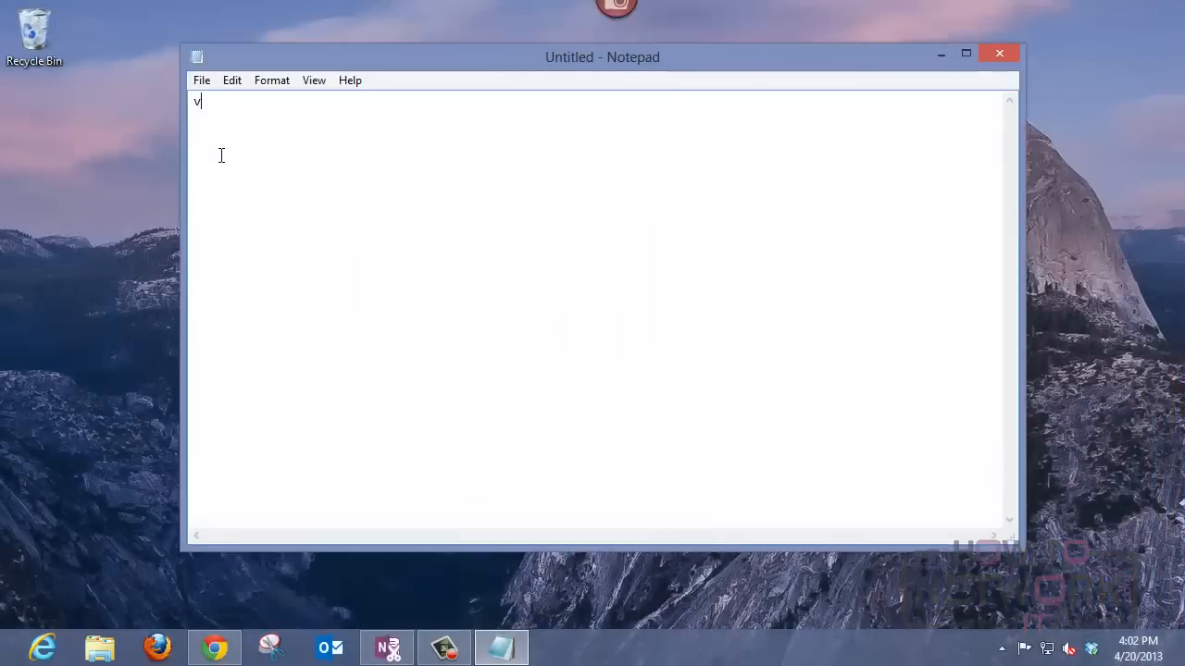
type("ghostlo")
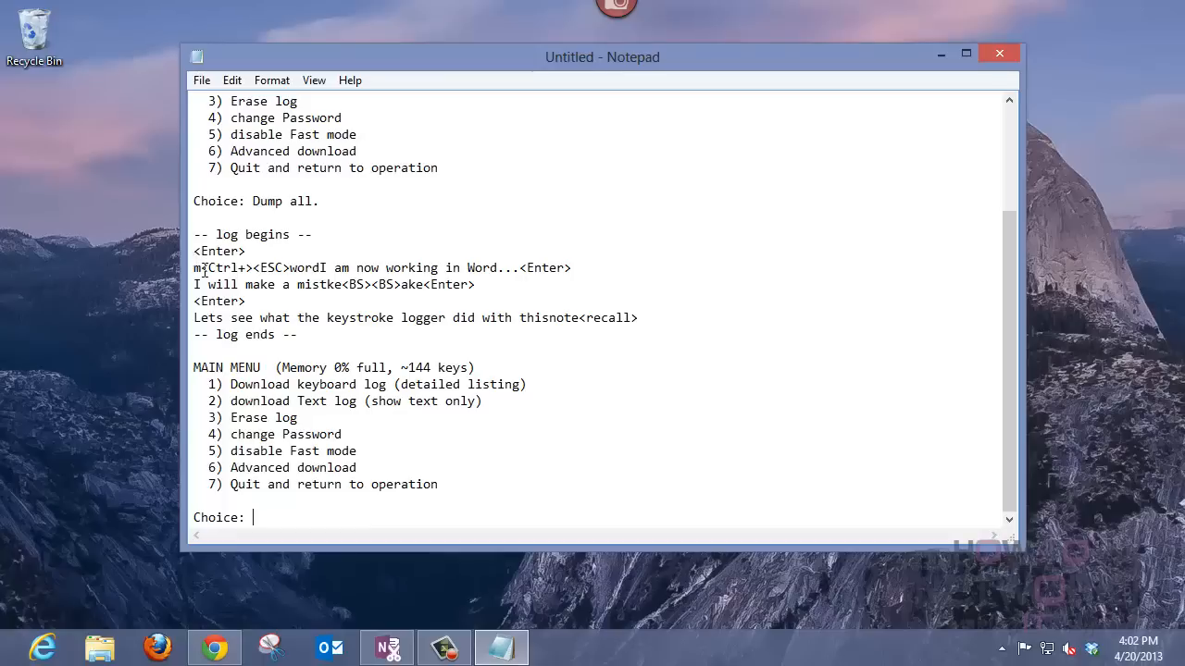
Highlight a logged <BS> entry, quit the logger so it says Goodbye, and close Notepad.
double_click(244, 267)
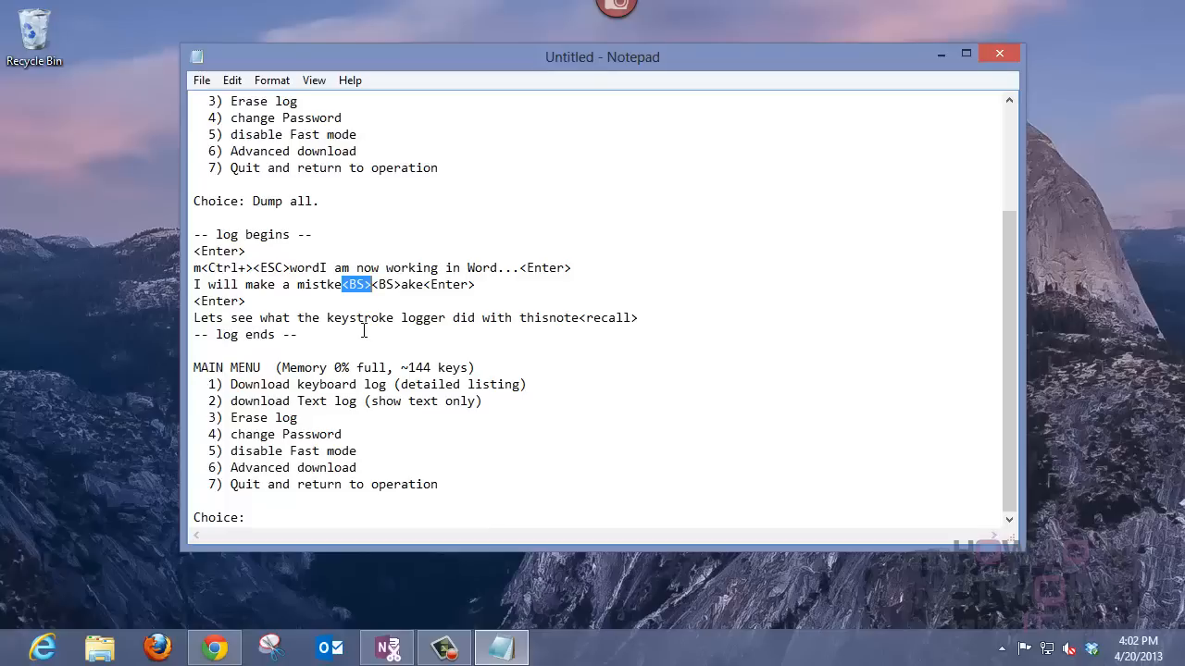
left_click(296, 333)
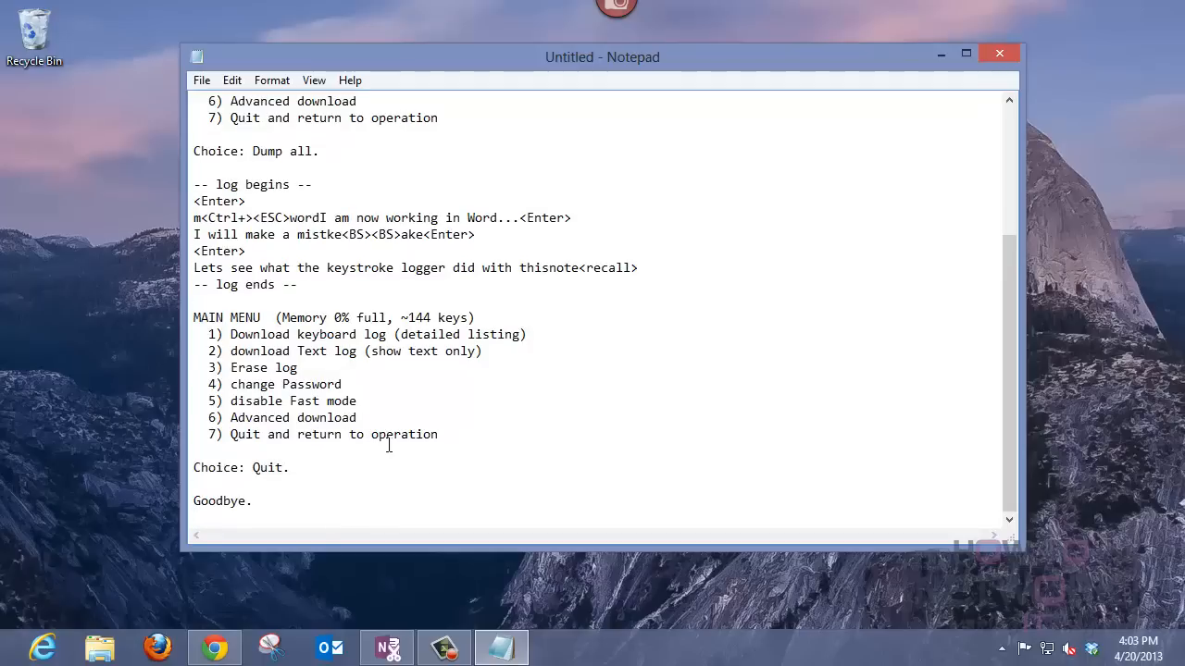
left_click(1000, 52)
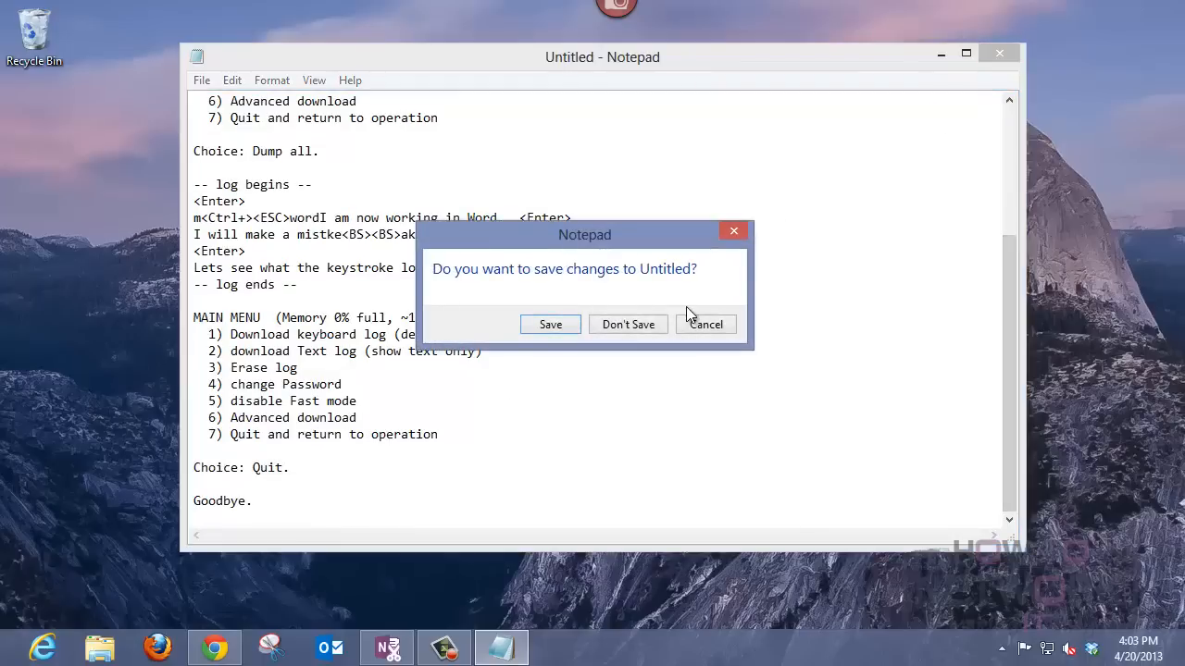